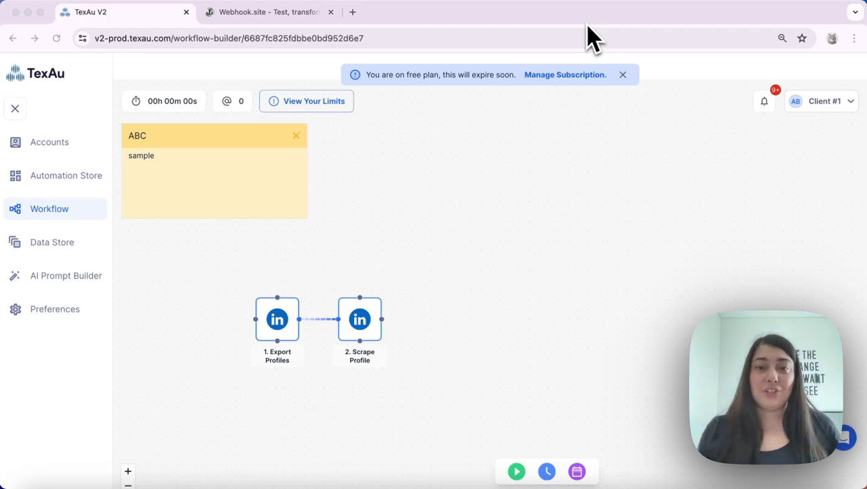
mouse_move(584, 39)
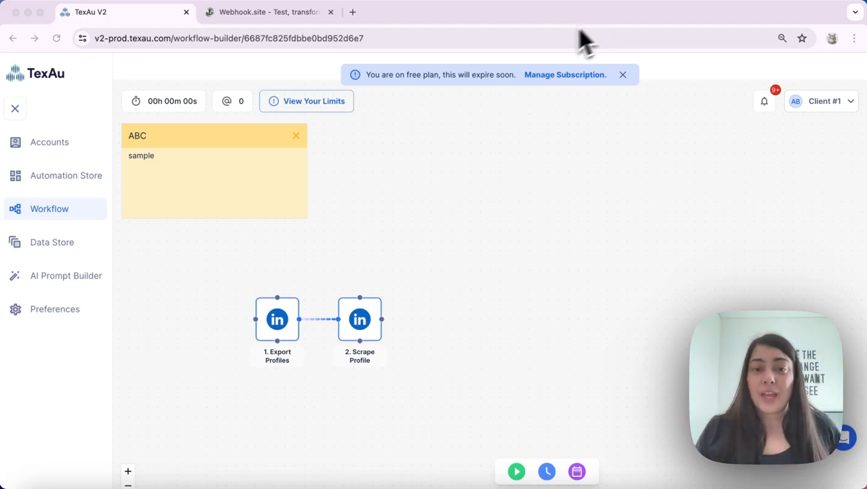
mouse_move(529, 163)
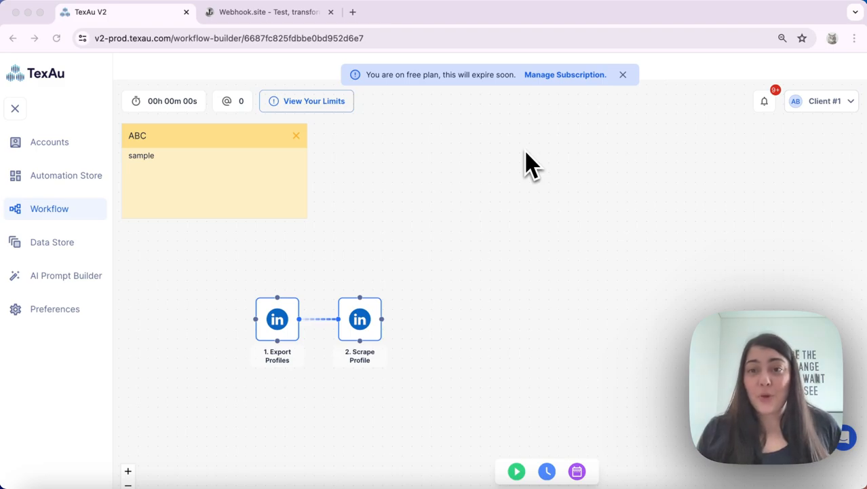
mouse_move(461, 182)
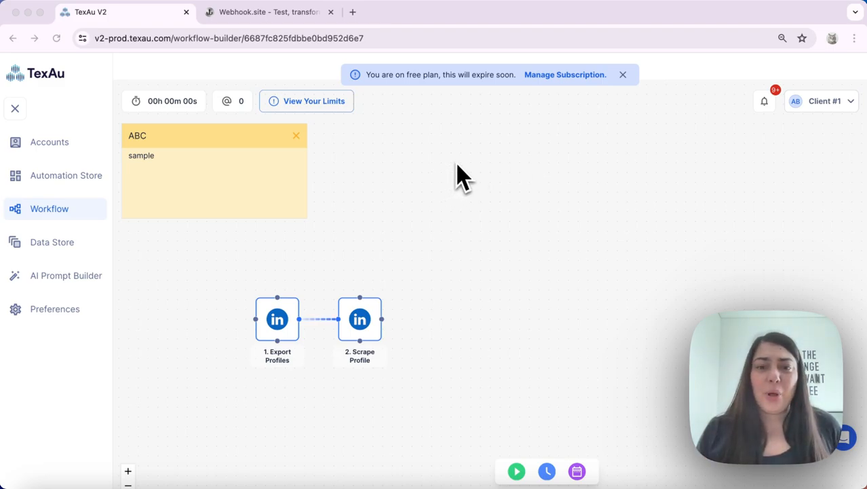
mouse_move(659, 315)
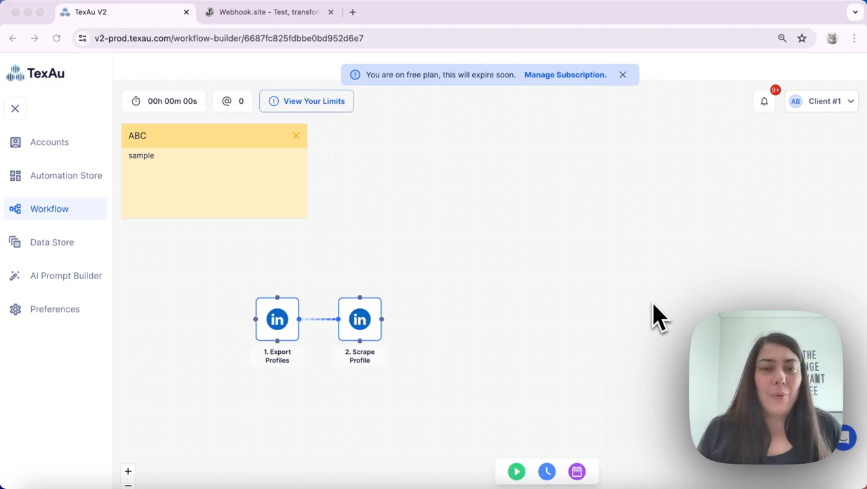
mouse_move(431, 296)
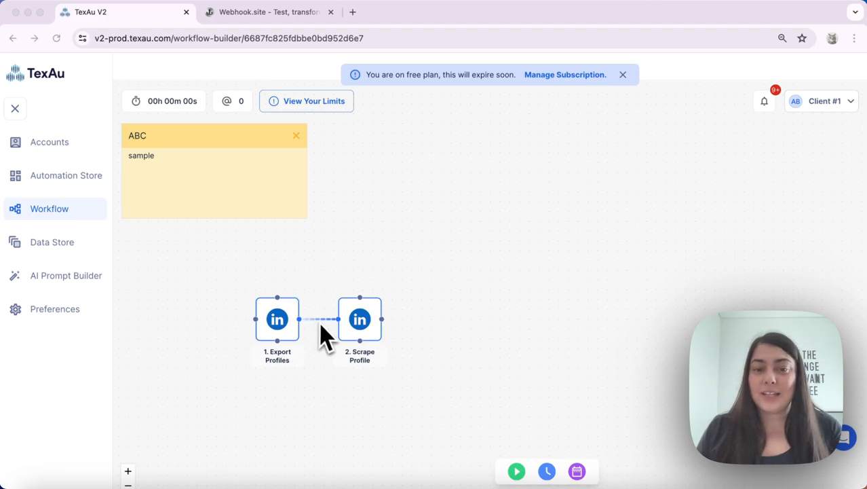
mouse_move(276, 351)
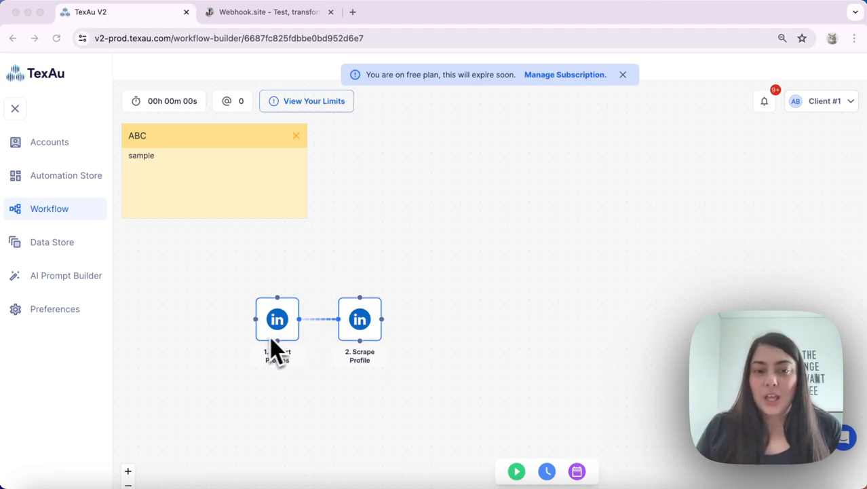
mouse_move(282, 346)
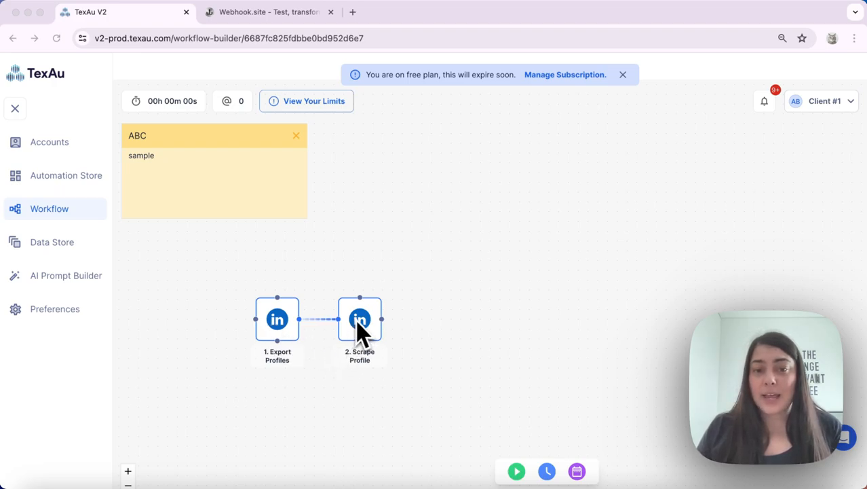
mouse_move(388, 345)
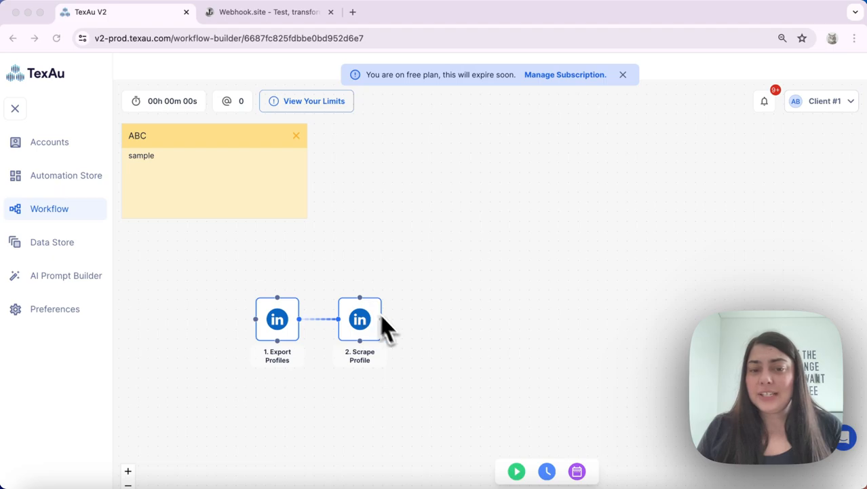
mouse_move(367, 332)
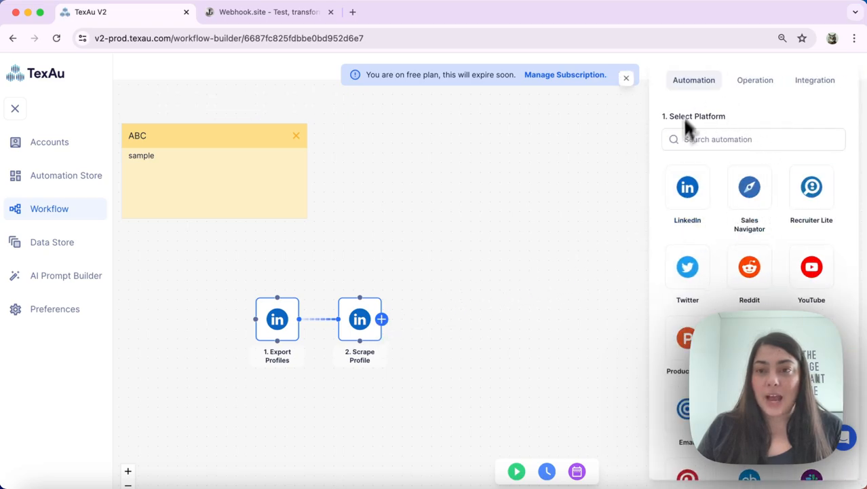
mouse_move(392, 347)
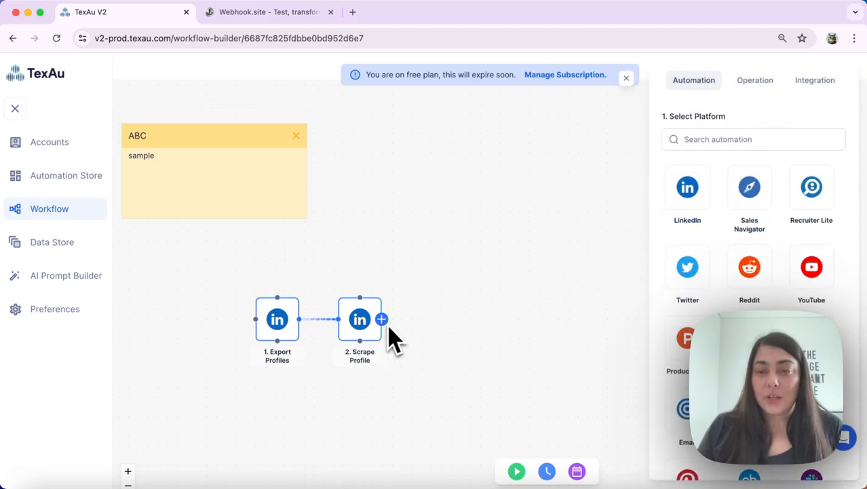
- Append an outgoing Webhook integration step after the Scrape Profile node
left_click(755, 80)
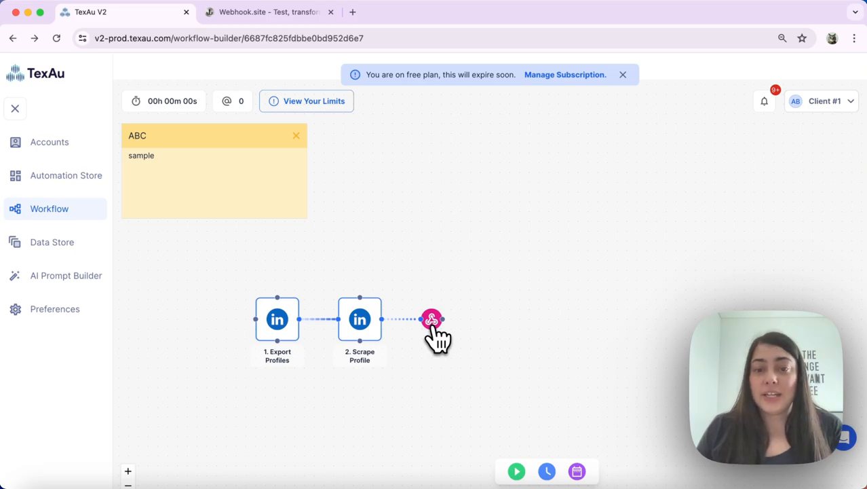
left_click(432, 319)
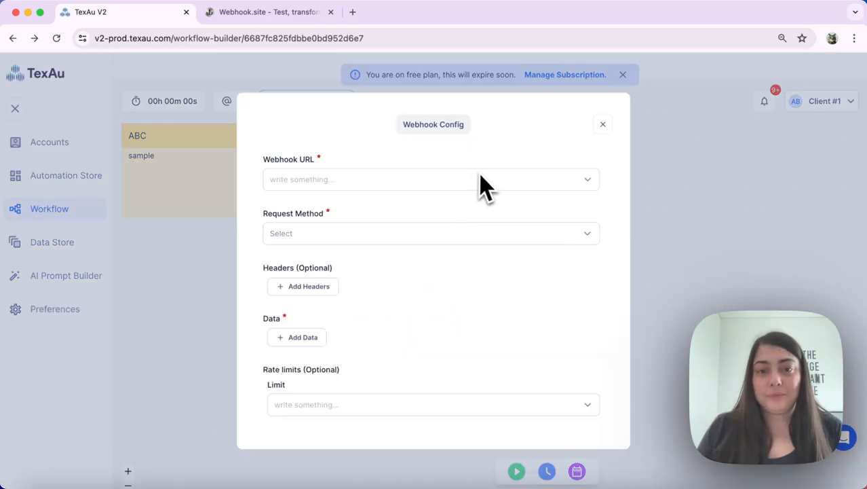
mouse_move(476, 169)
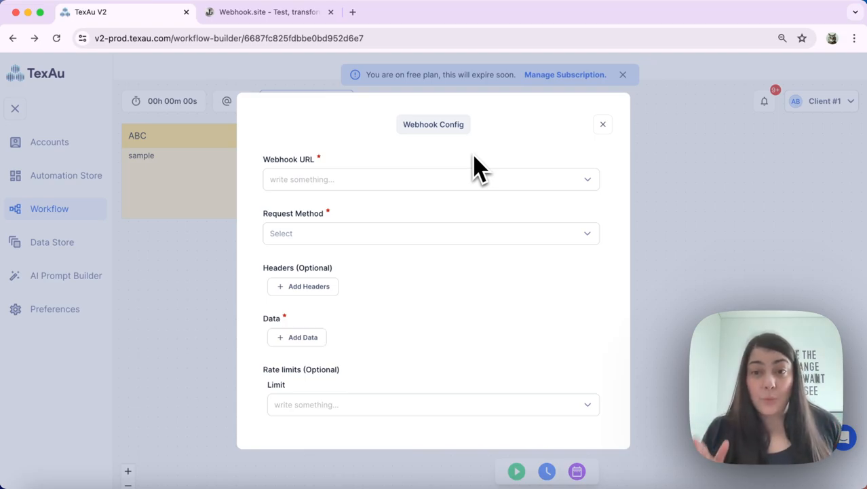
mouse_move(346, 183)
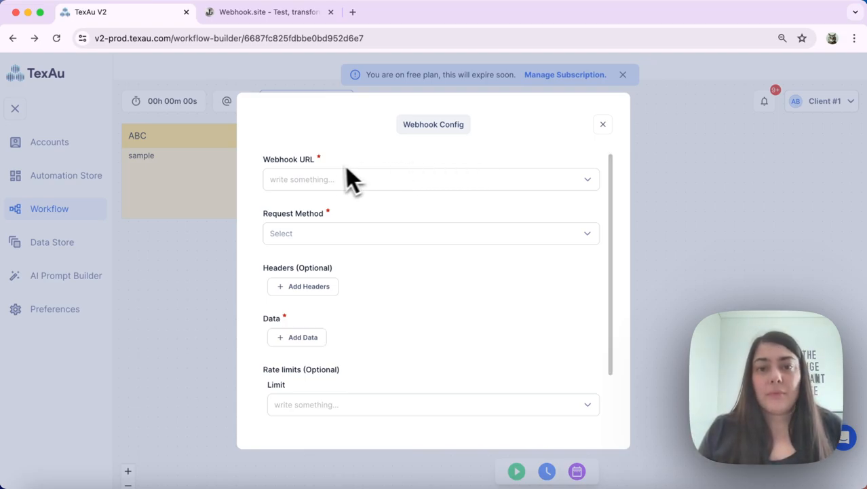
mouse_move(310, 190)
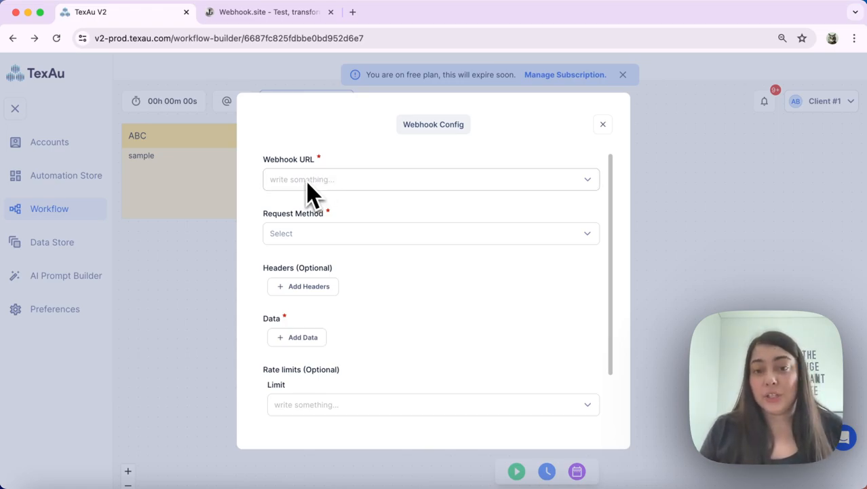
left_click(274, 12)
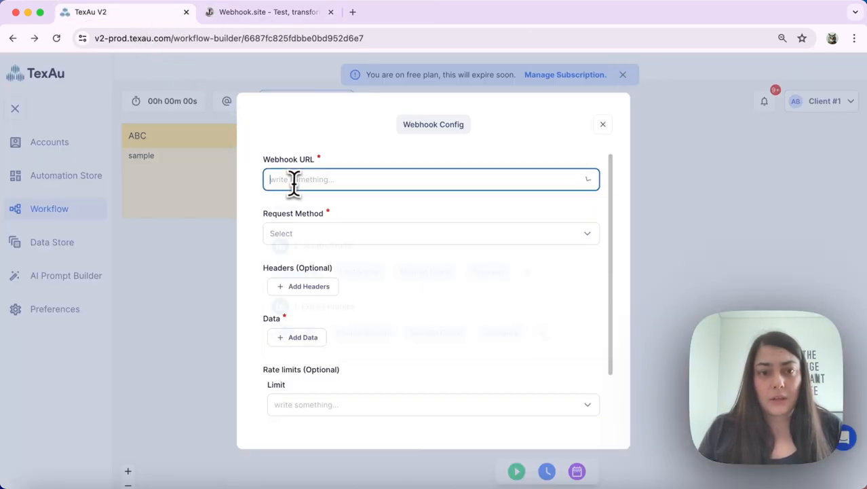
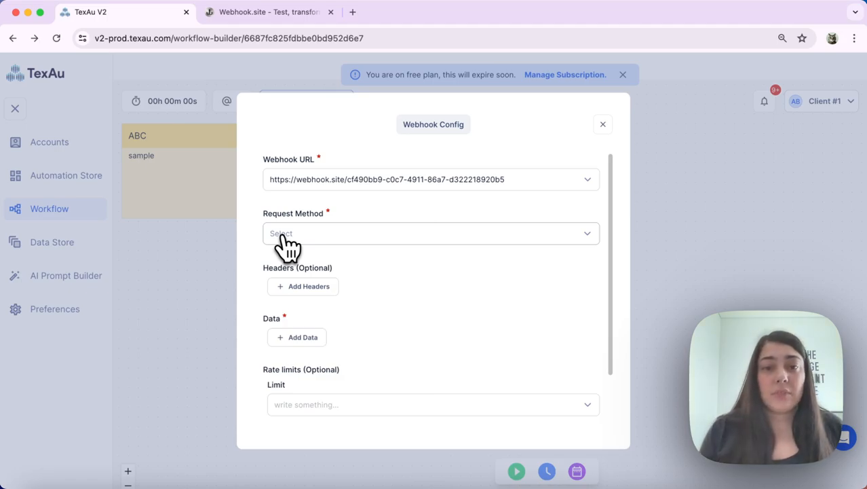
- Set the webhook's request method to Get
left_click(429, 233)
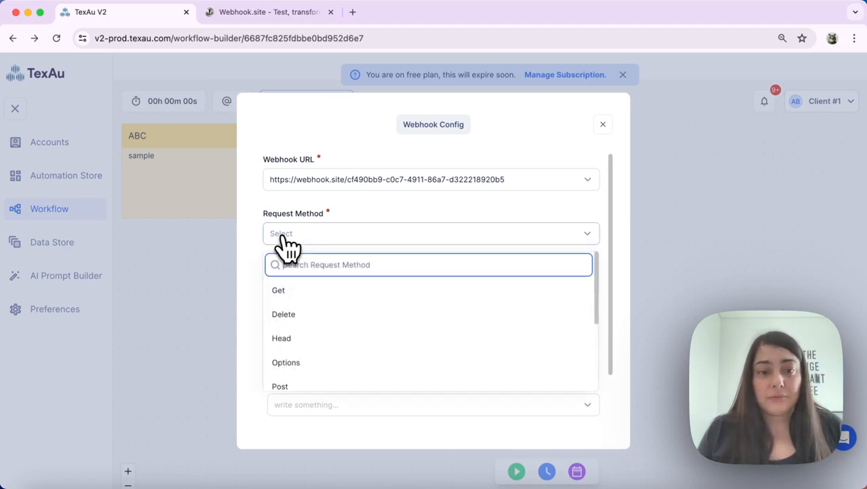
left_click(277, 290)
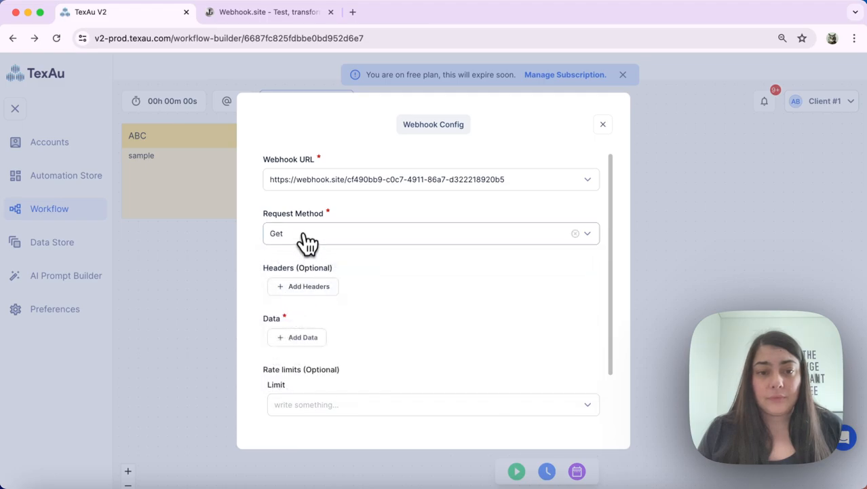
left_click(432, 233)
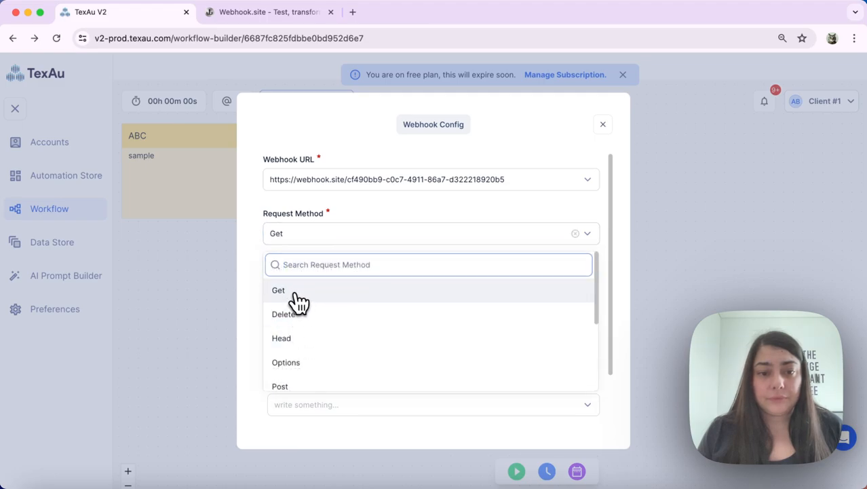
left_click(277, 290)
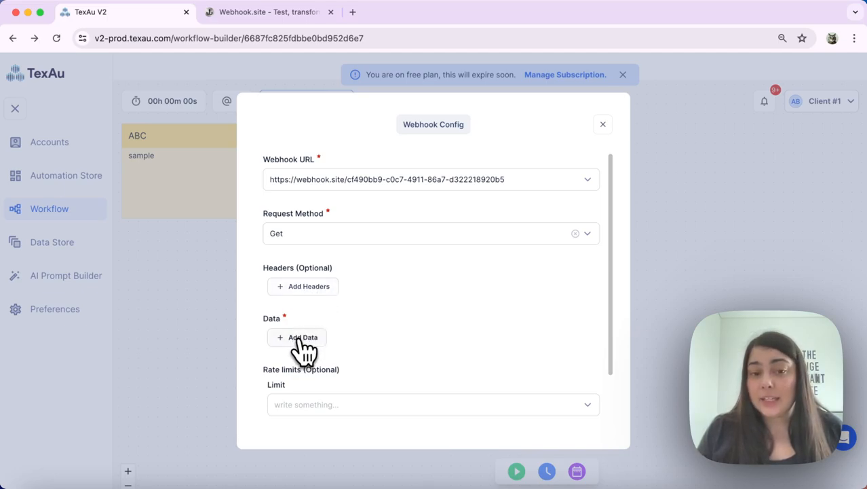
- Add a data field whose value is the Scrape Profile step's First Name
left_click(296, 337)
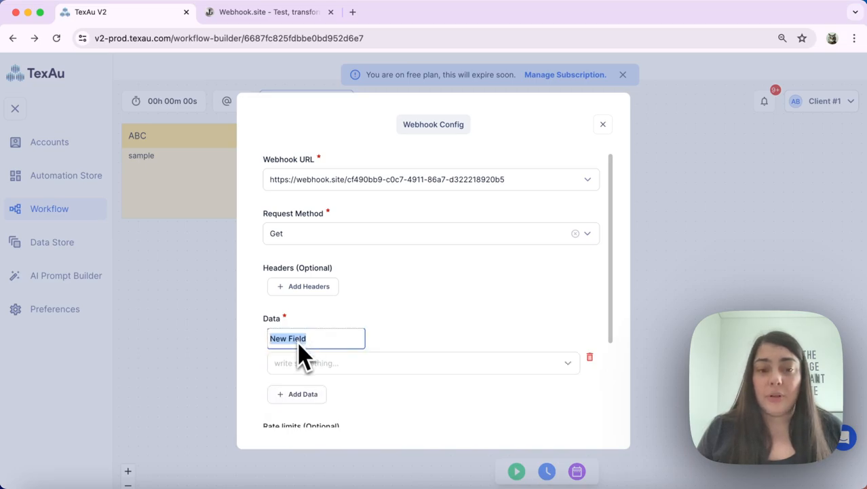
type("fir")
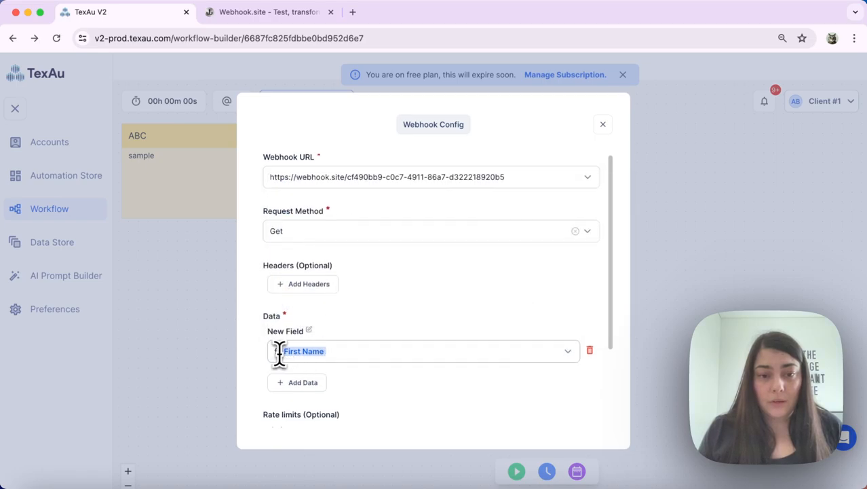
left_click(422, 350)
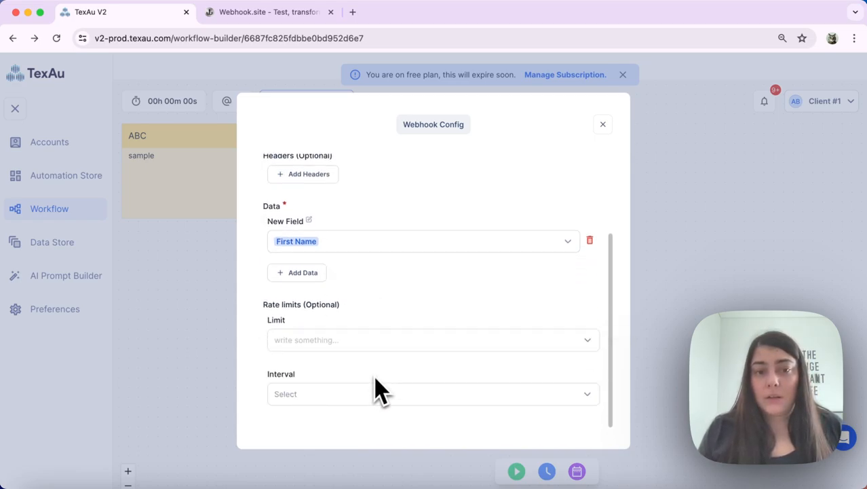
mouse_move(329, 292)
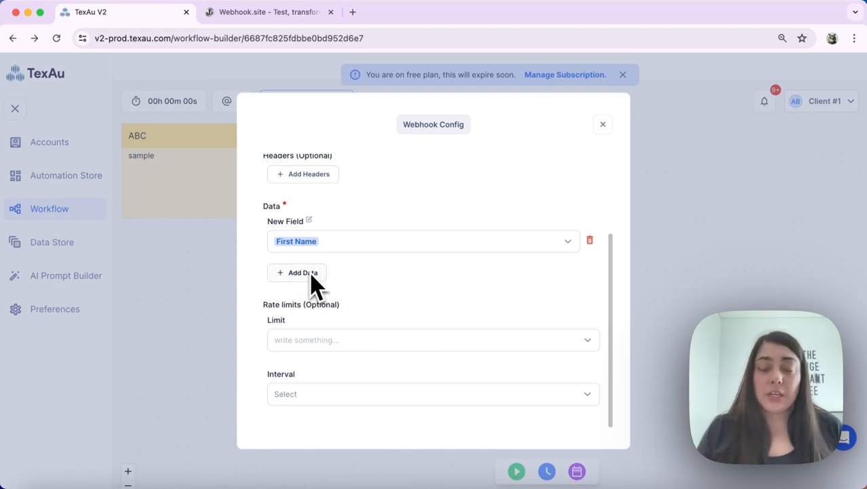
mouse_move(333, 287)
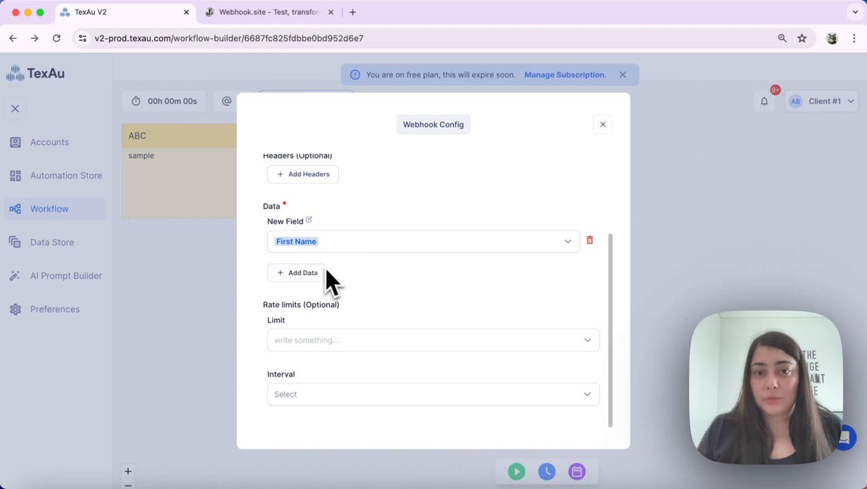
mouse_move(320, 302)
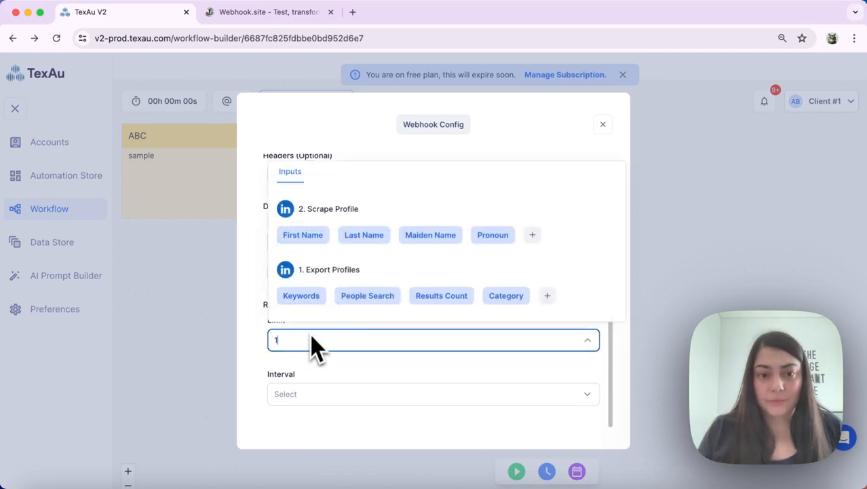
- Set the webhook rate limit to 1 and close its configuration
left_click(433, 394)
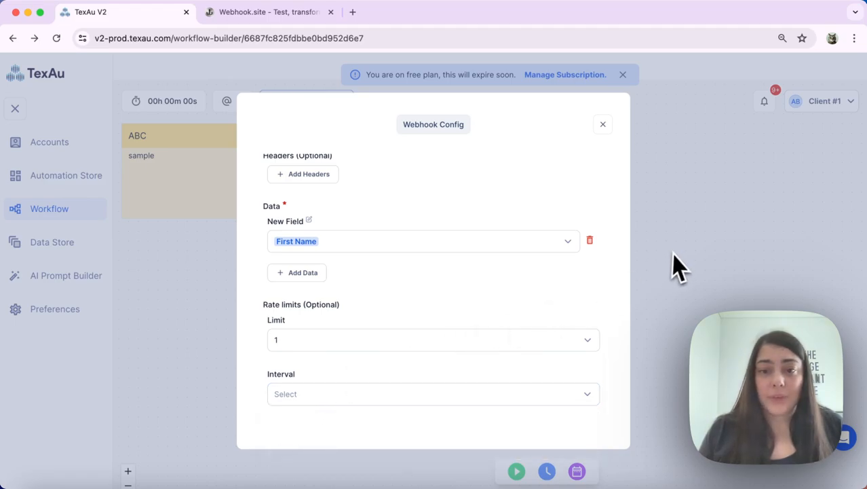
mouse_move(659, 263)
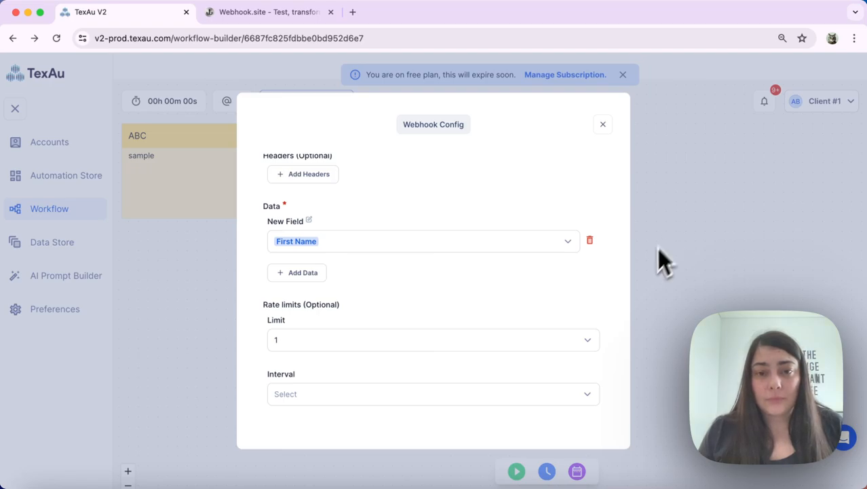
mouse_move(672, 285)
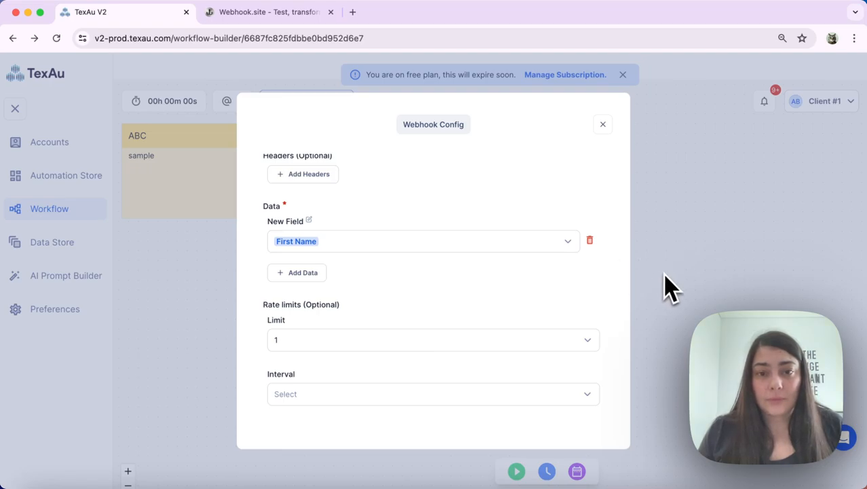
left_click(603, 124)
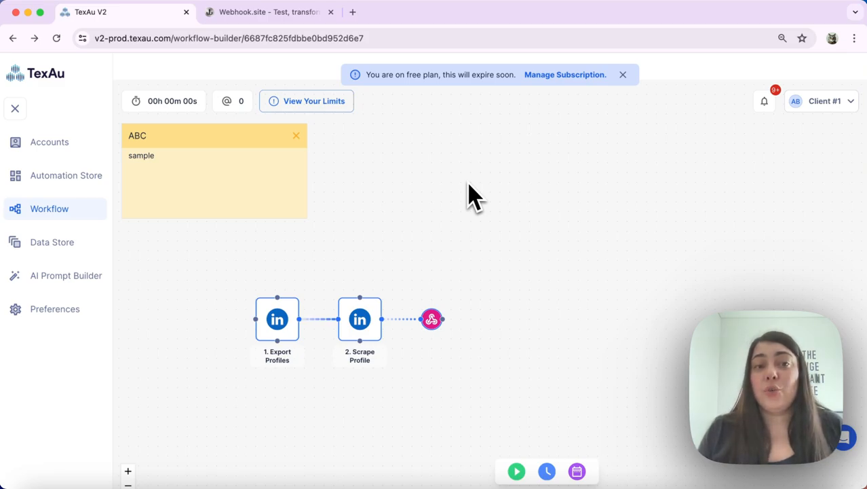
mouse_move(499, 223)
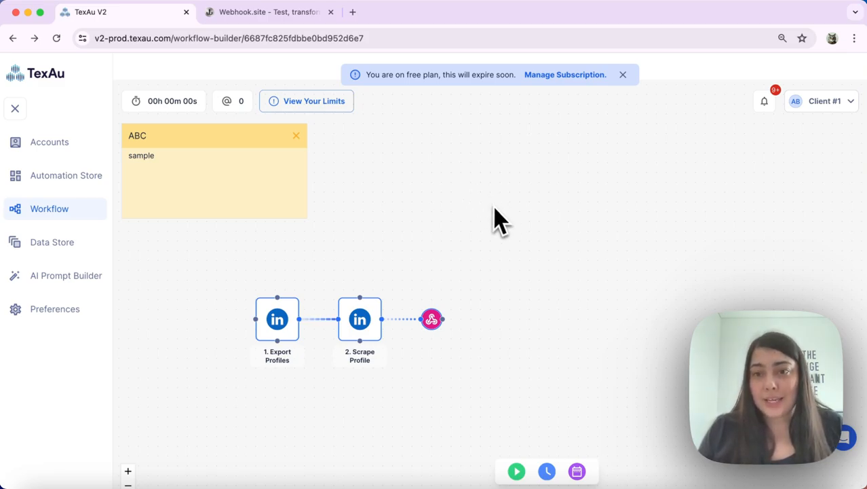
mouse_move(558, 298)
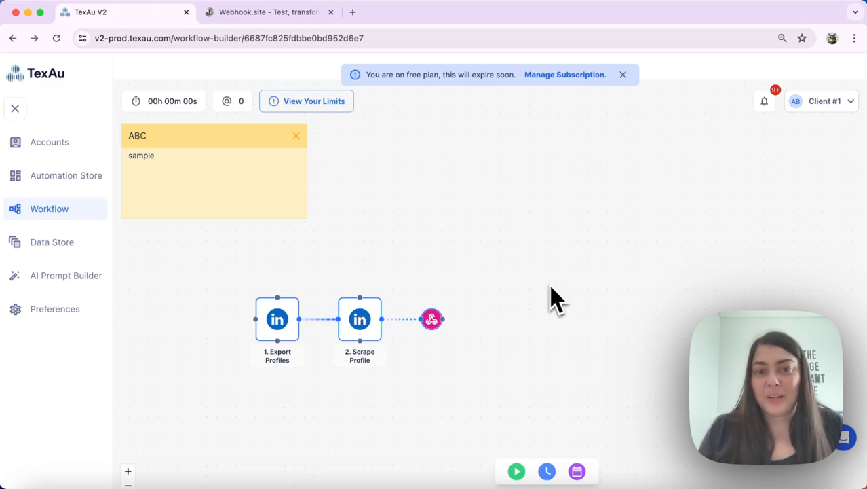
mouse_move(519, 470)
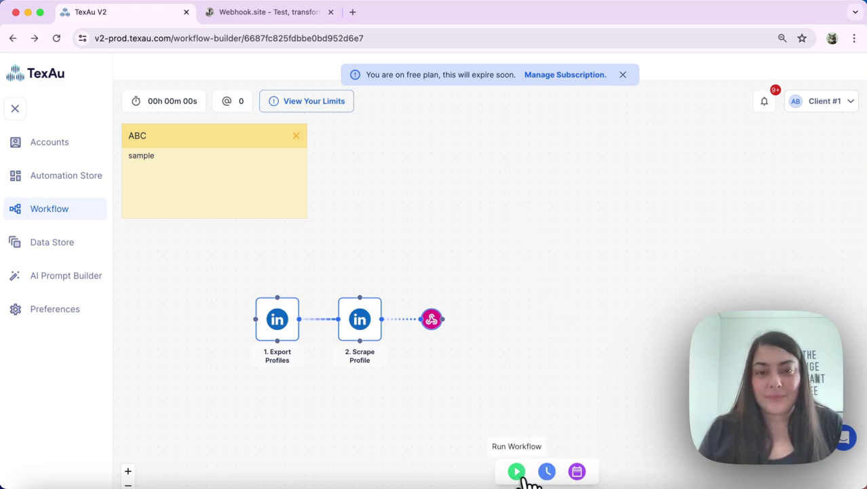
- Run the workflow, check Webhook.site for incoming requests, and return to TexAu V2
left_click(518, 471)
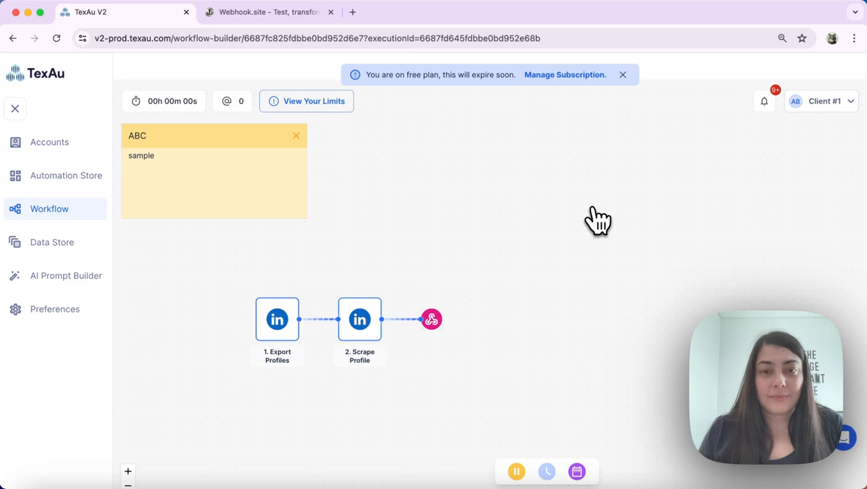
mouse_move(517, 472)
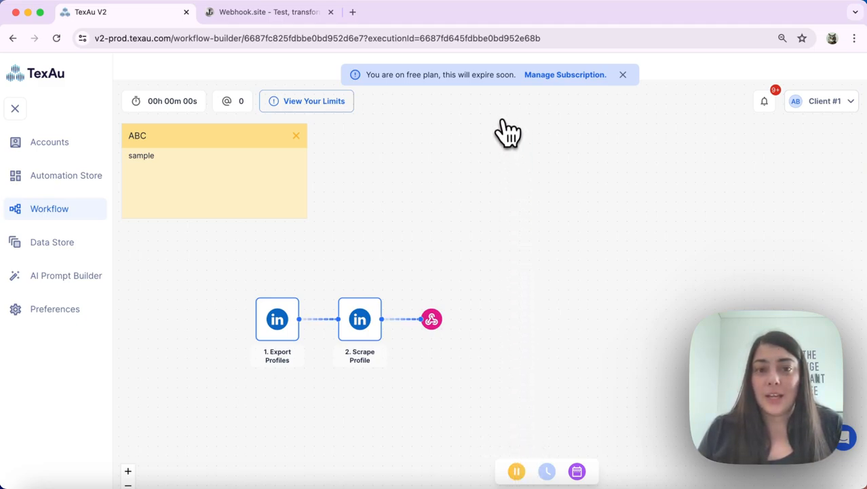
mouse_move(518, 428)
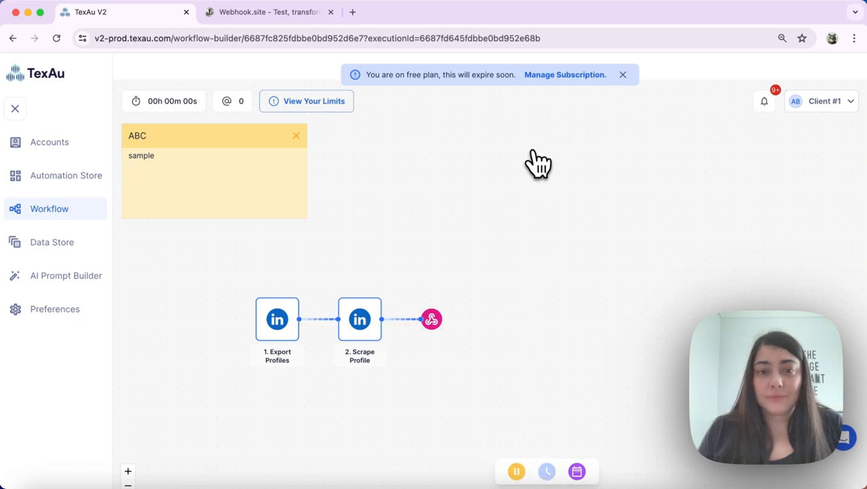
mouse_move(551, 174)
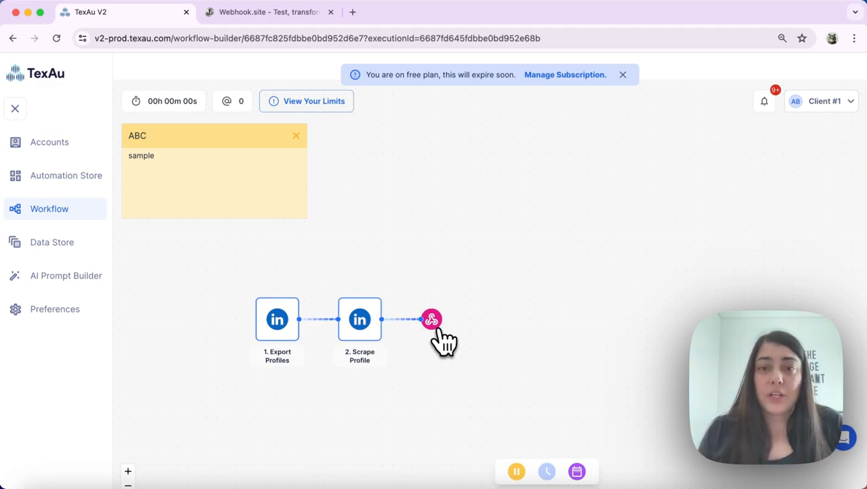
mouse_move(359, 129)
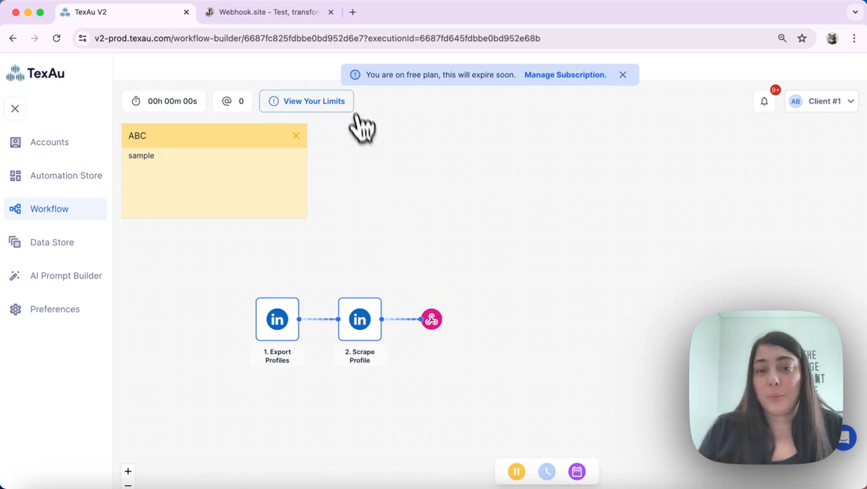
left_click(269, 12)
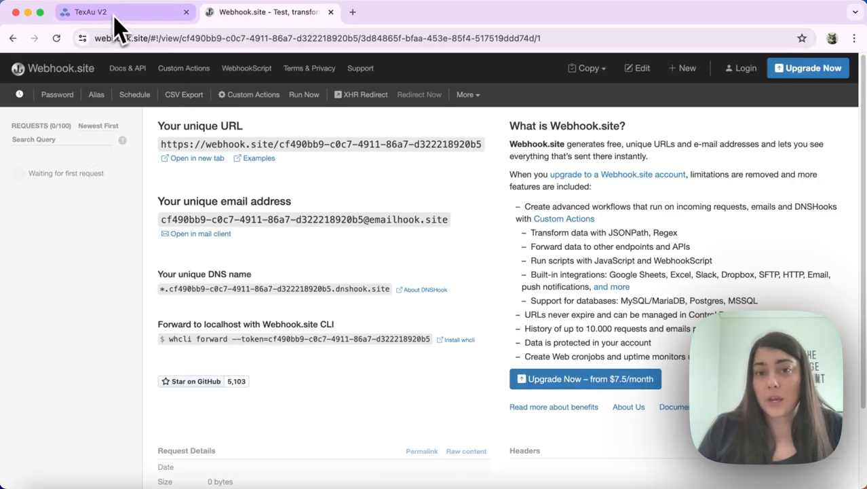
left_click(88, 13)
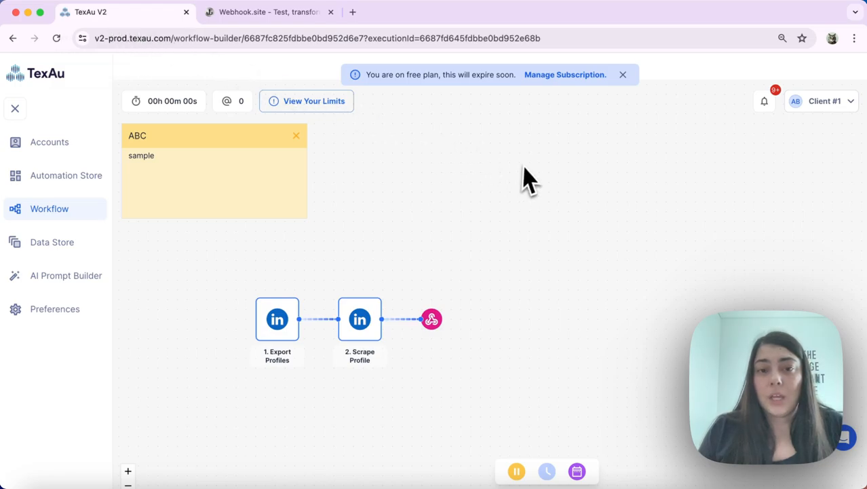
mouse_move(534, 161)
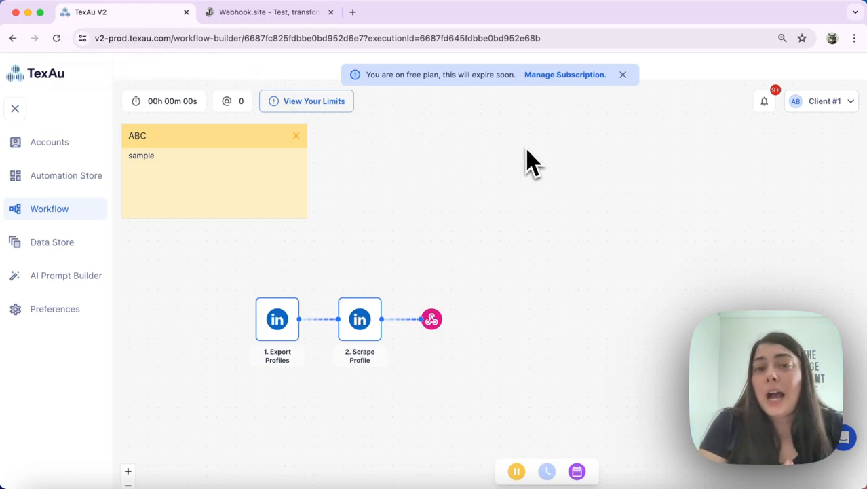